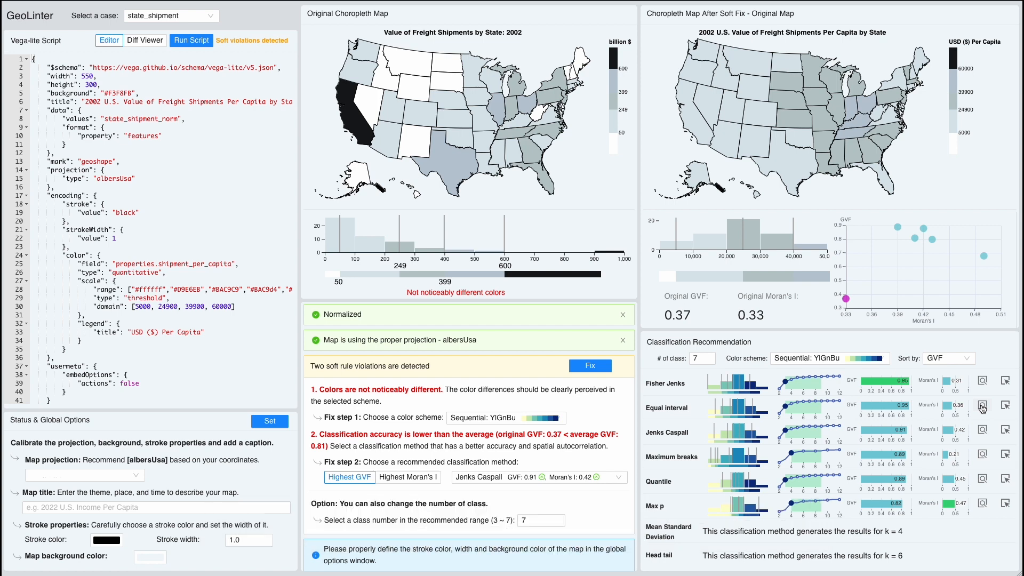
# Step: Select the state_shipment case so its normalization check is raised
pyautogui.click(588, 365)
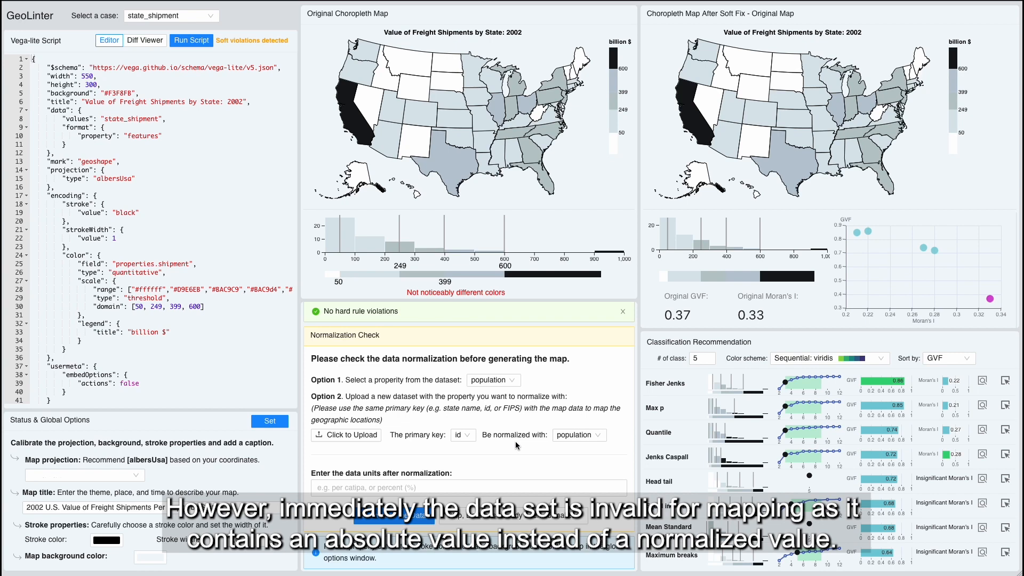
# Step: Enter 'USD ($) Per Capita' as the data units for the population-normalized values
pyautogui.write('USD ($) Per Capita')
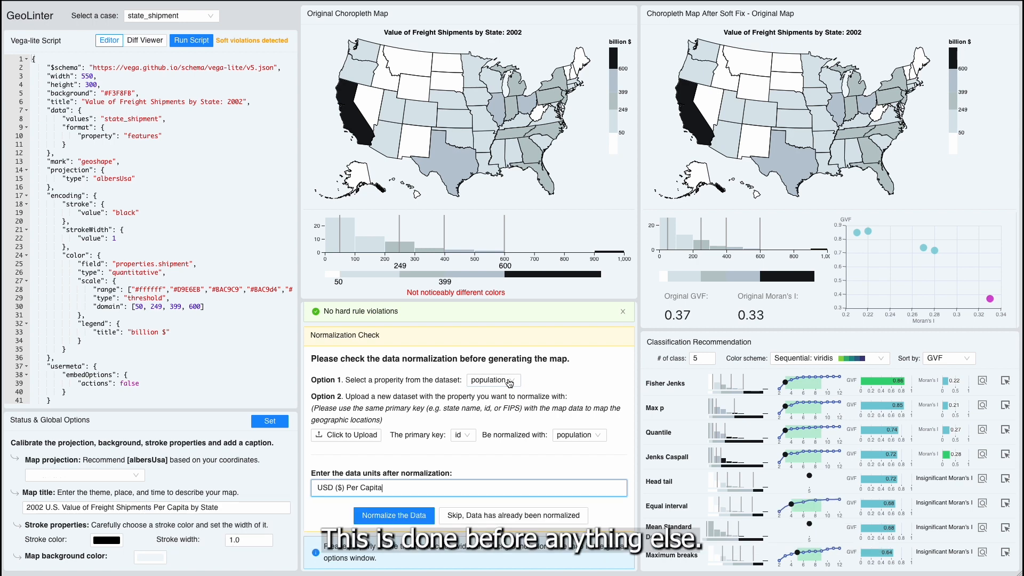
# Step: Normalize shipment values by state population to produce the per-capita map
pyautogui.click(393, 515)
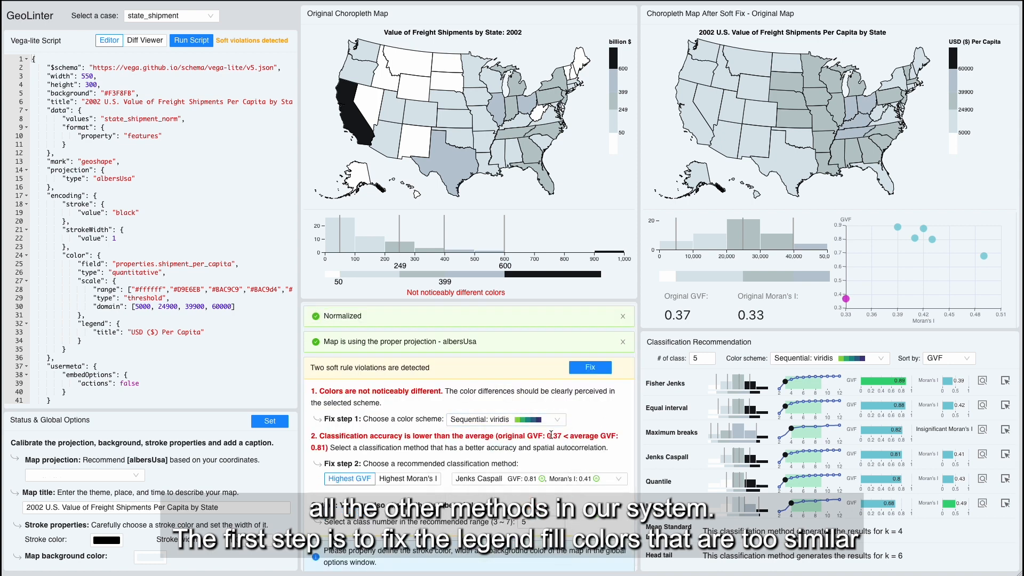
# Step: Choose the Sequential YlGnBu color scheme and set the number of classes to 7
pyautogui.click(505, 419)
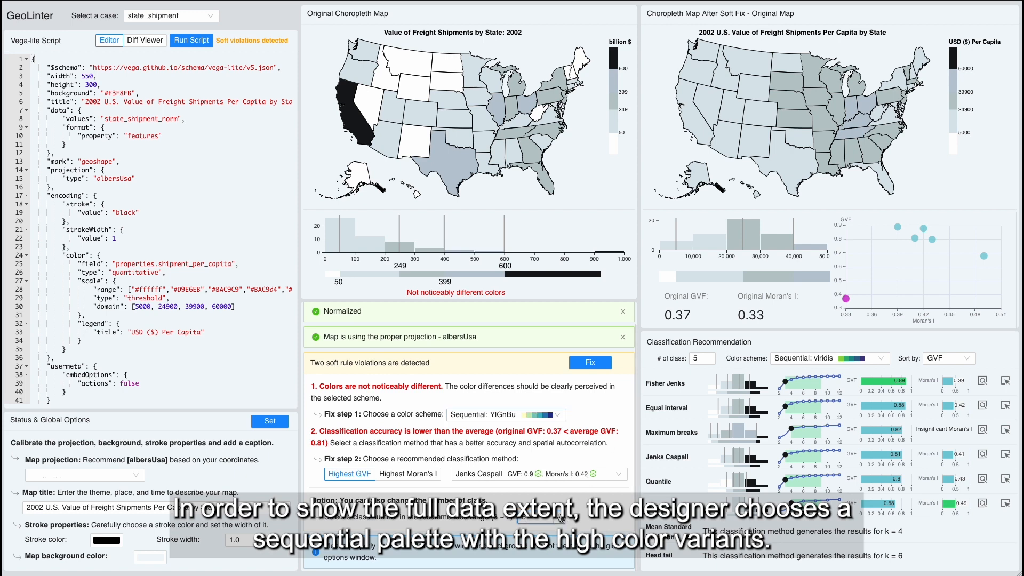
pyautogui.click(505, 413)
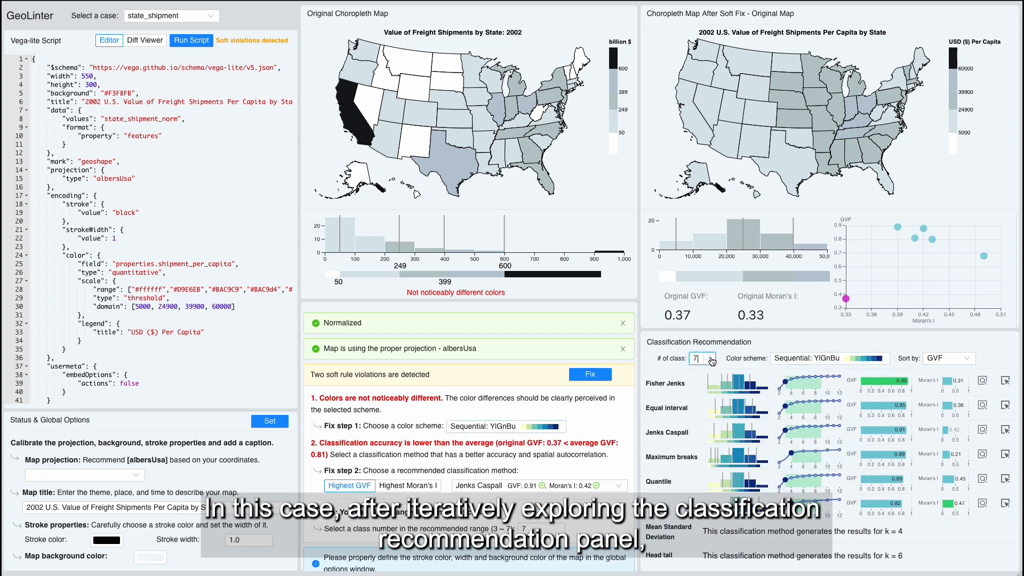
pyautogui.click(982, 378)
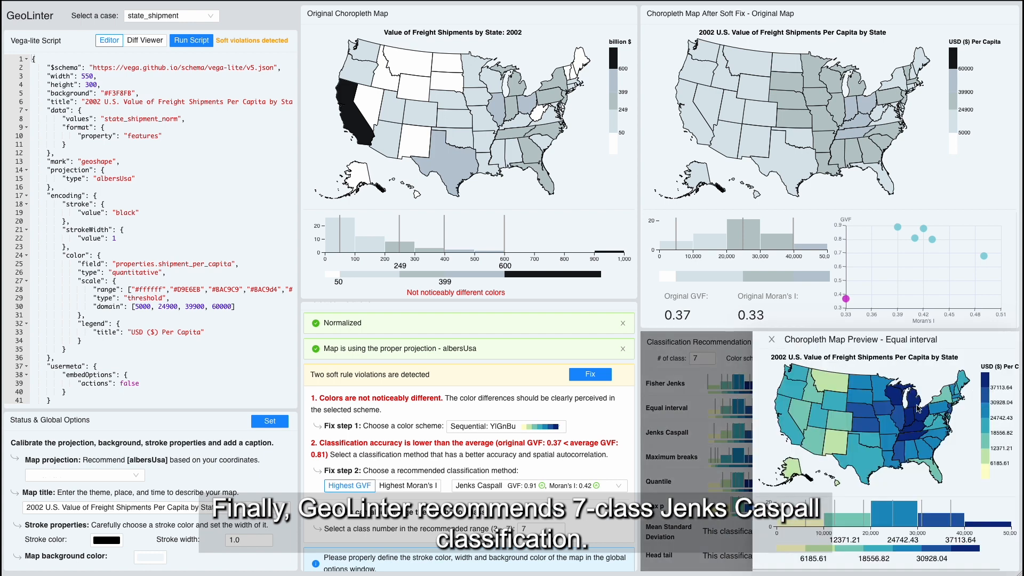
pyautogui.click(667, 432)
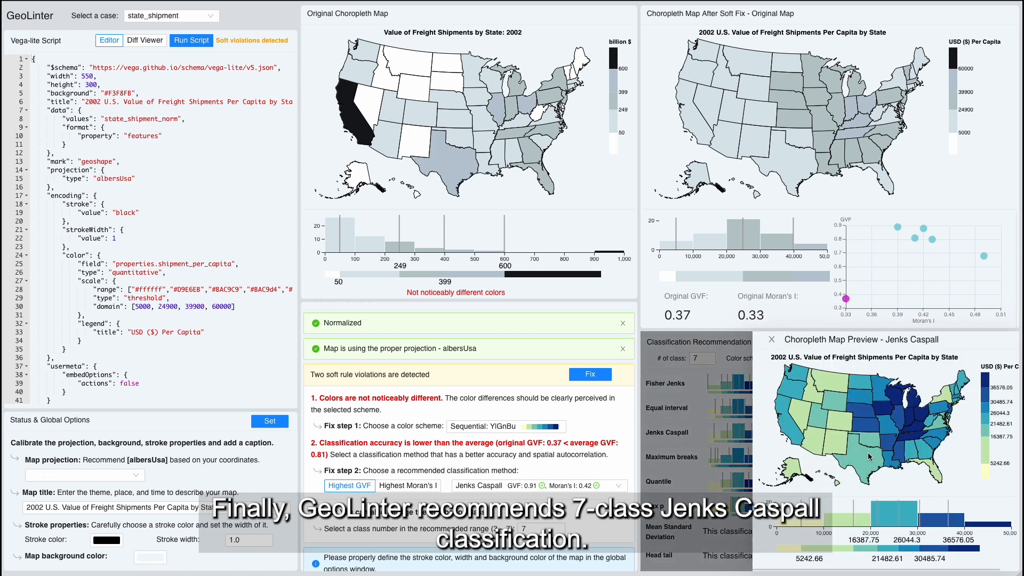
pyautogui.click(536, 485)
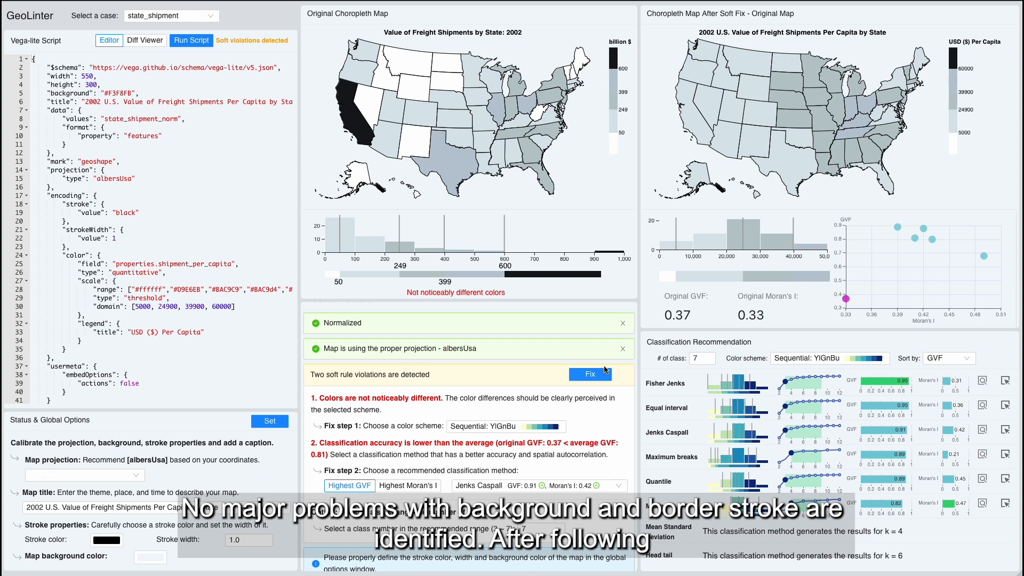
# Step: Apply the soft fixes: 7-class Jenks Caspall breaks in YlGnBu, raising GVF to 0.91
pyautogui.click(588, 373)
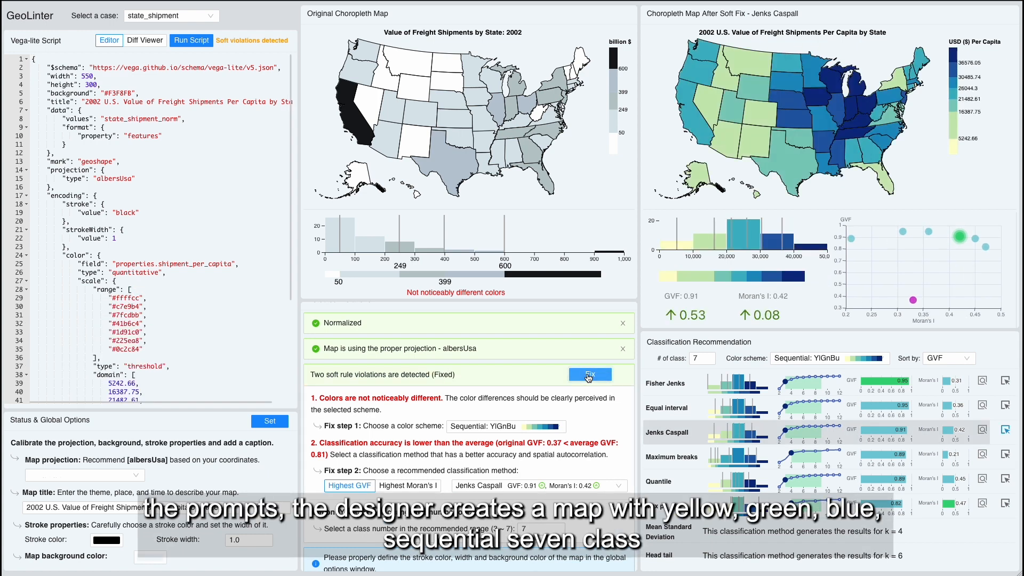
pyautogui.moveTo(913, 301)
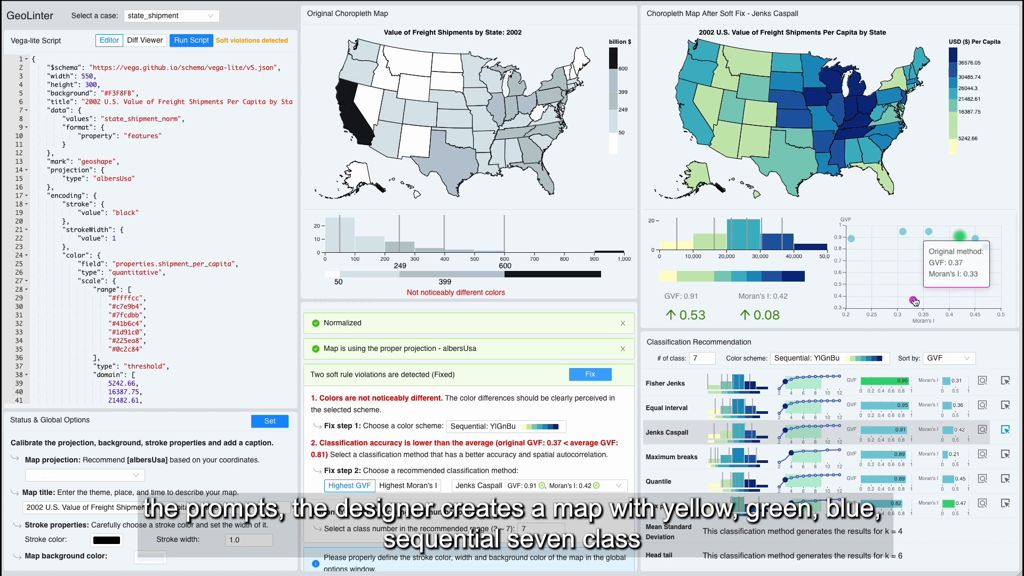
pyautogui.moveTo(959, 250)
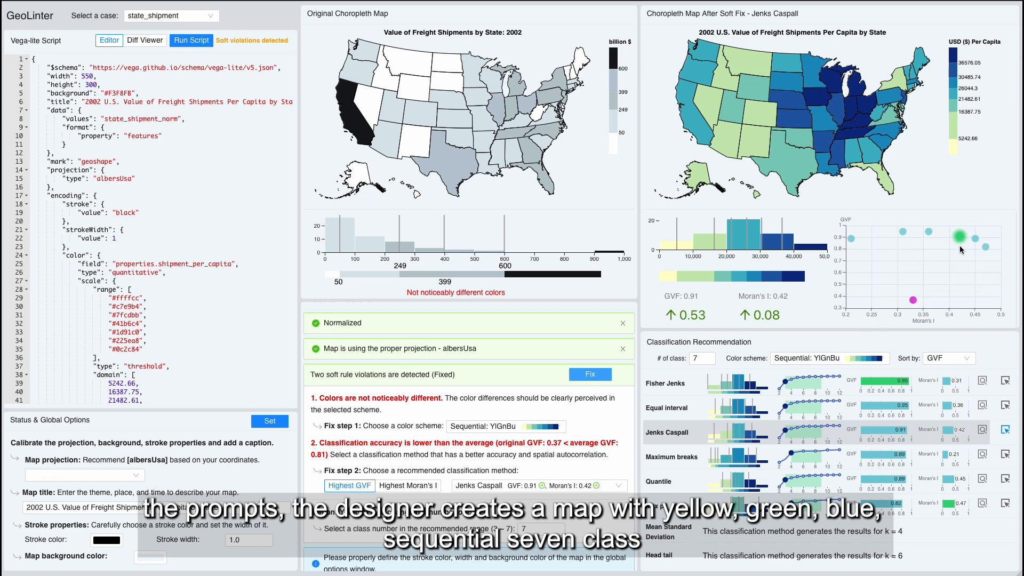